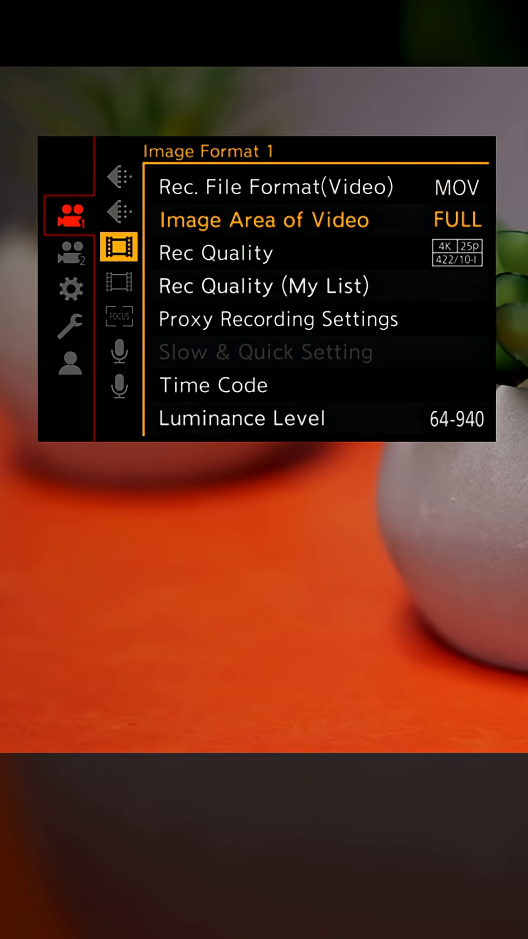
Preview the FULL, APS-C and Pixel by Pixel video image area options, then open Rec Quality
{"action": "left_click", "coordinate": [264, 220]}
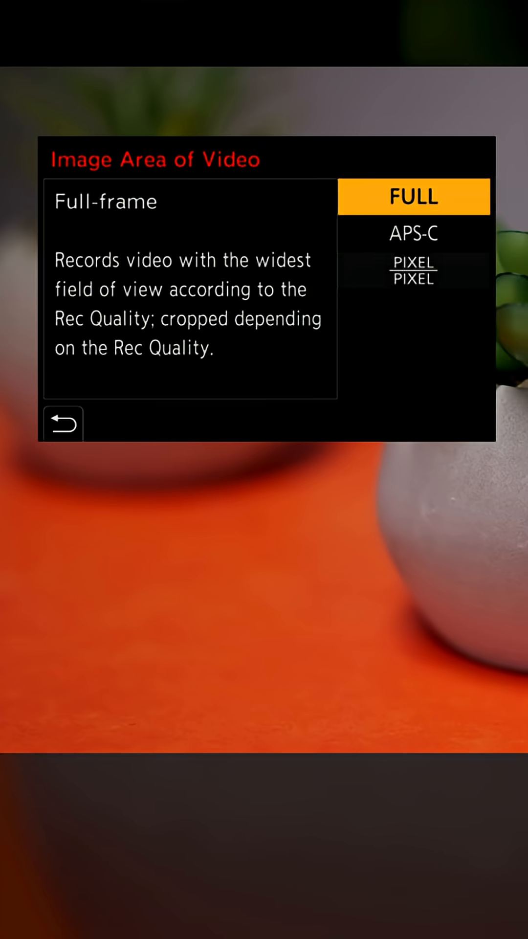
{"action": "left_click", "coordinate": [413, 232]}
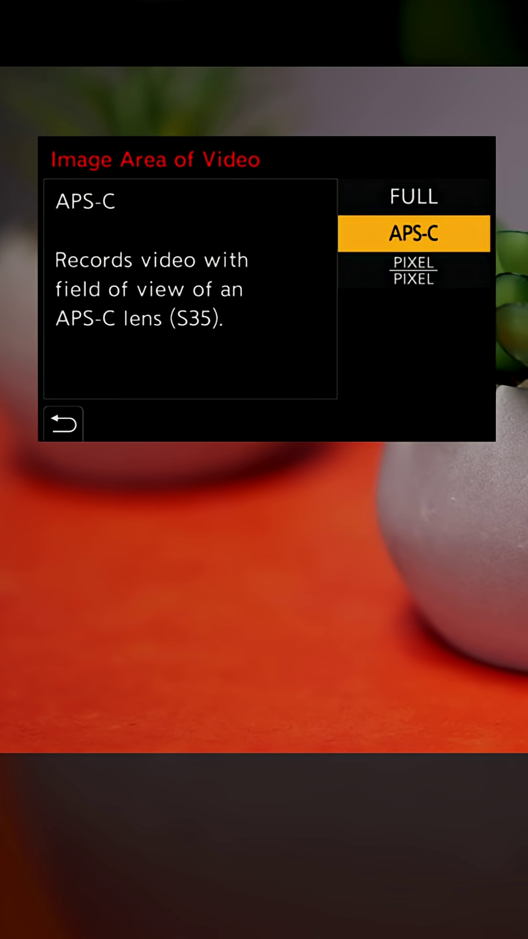
{"action": "left_click", "coordinate": [414, 271]}
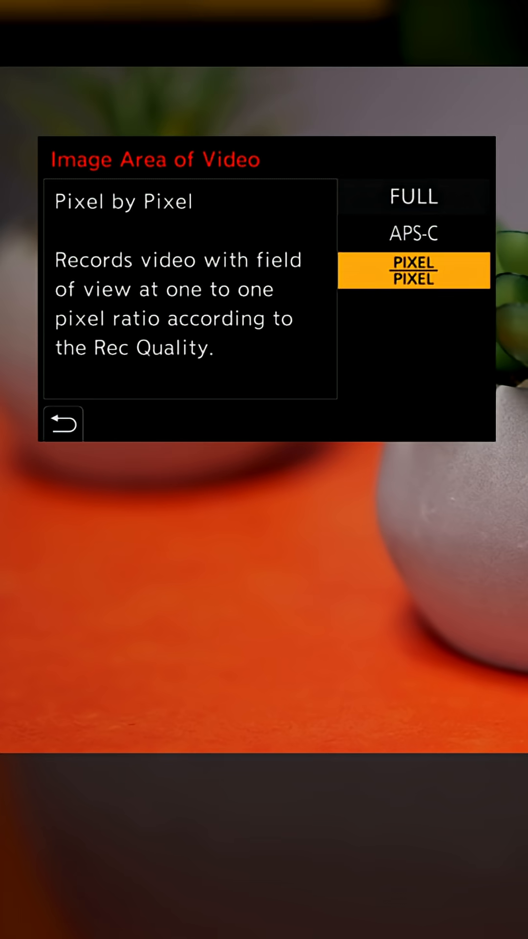
{"action": "left_click", "coordinate": [61, 423]}
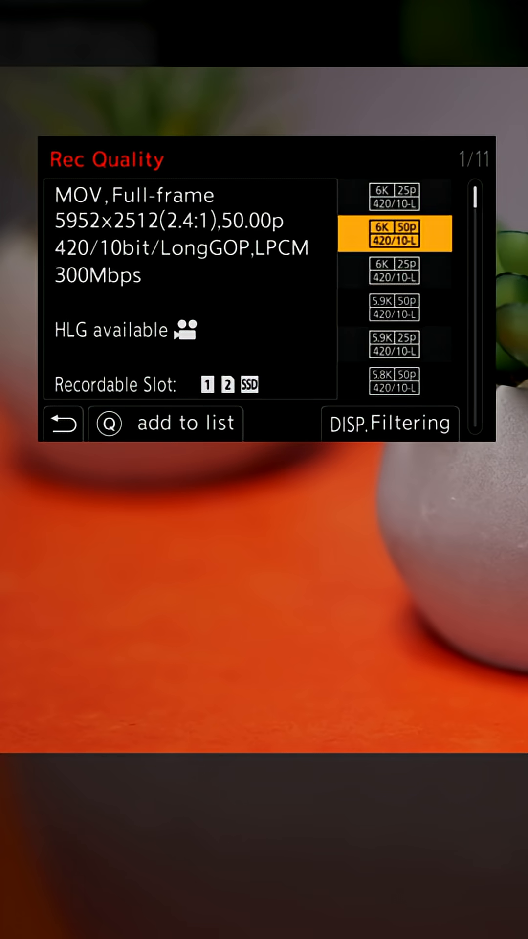
Scroll through the Rec Quality list before returning to live view
{"action": "scroll", "scroll_direction": "down", "scroll_amount": 3}
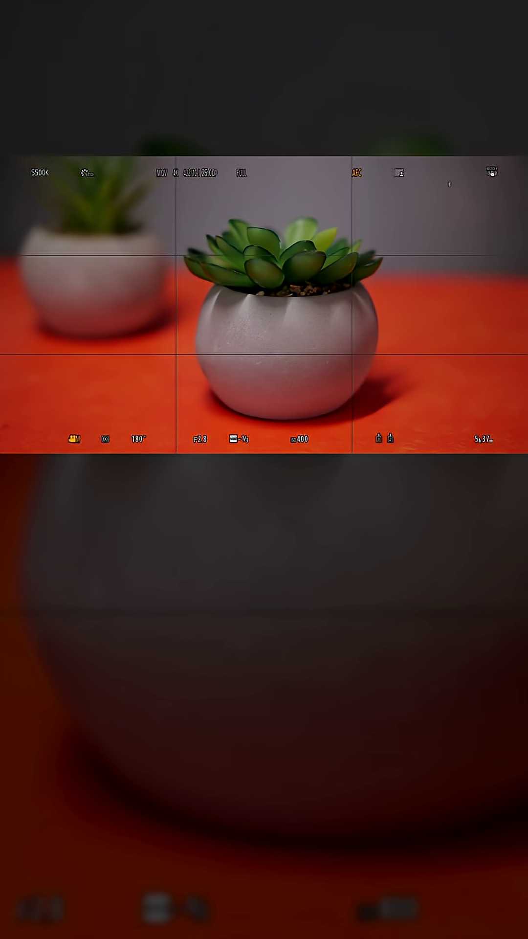
Set Image Area of Video to APS-C, then reopen it to highlight Pixel by Pixel
{"action": "left_click", "coordinate": [241, 174]}
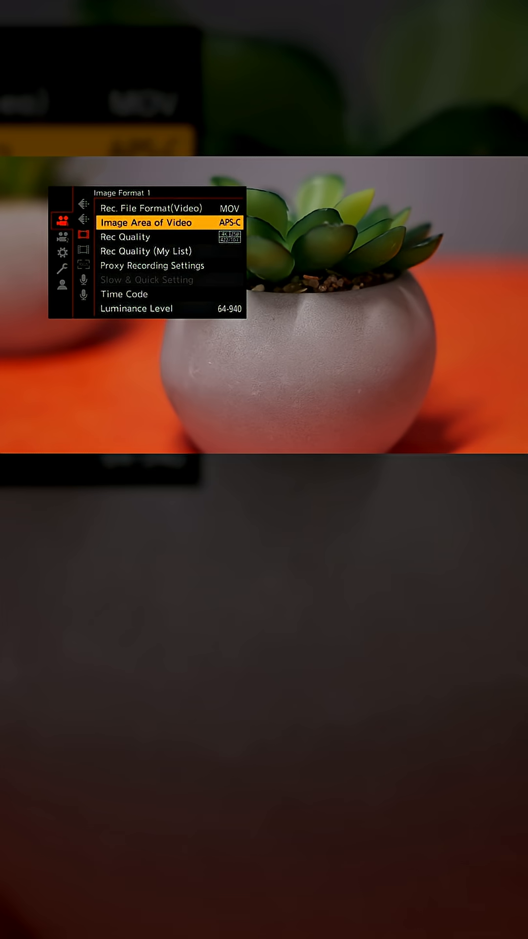
{"action": "left_click", "coordinate": [145, 222]}
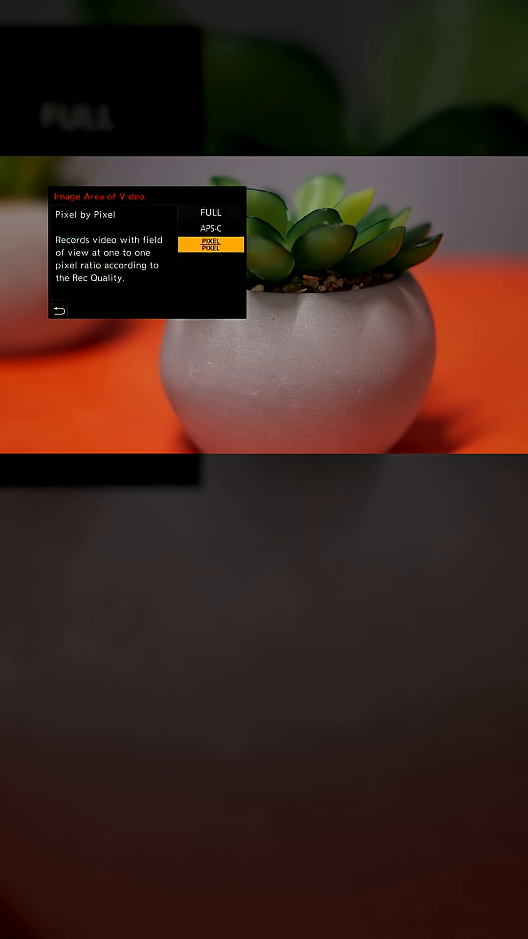